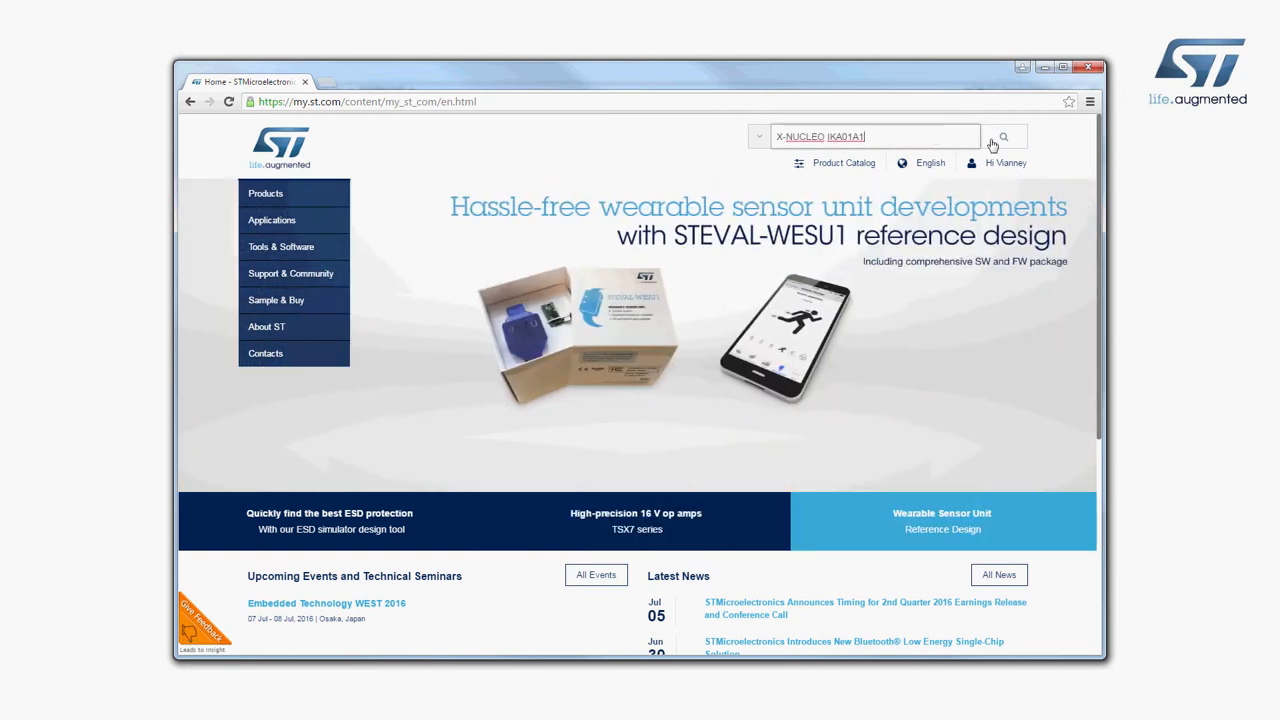
Find X-NUCLEO-IKA01A1 via site search, reach its product page and view the Design tab's Tools and Software list.
left_click(1004, 136)
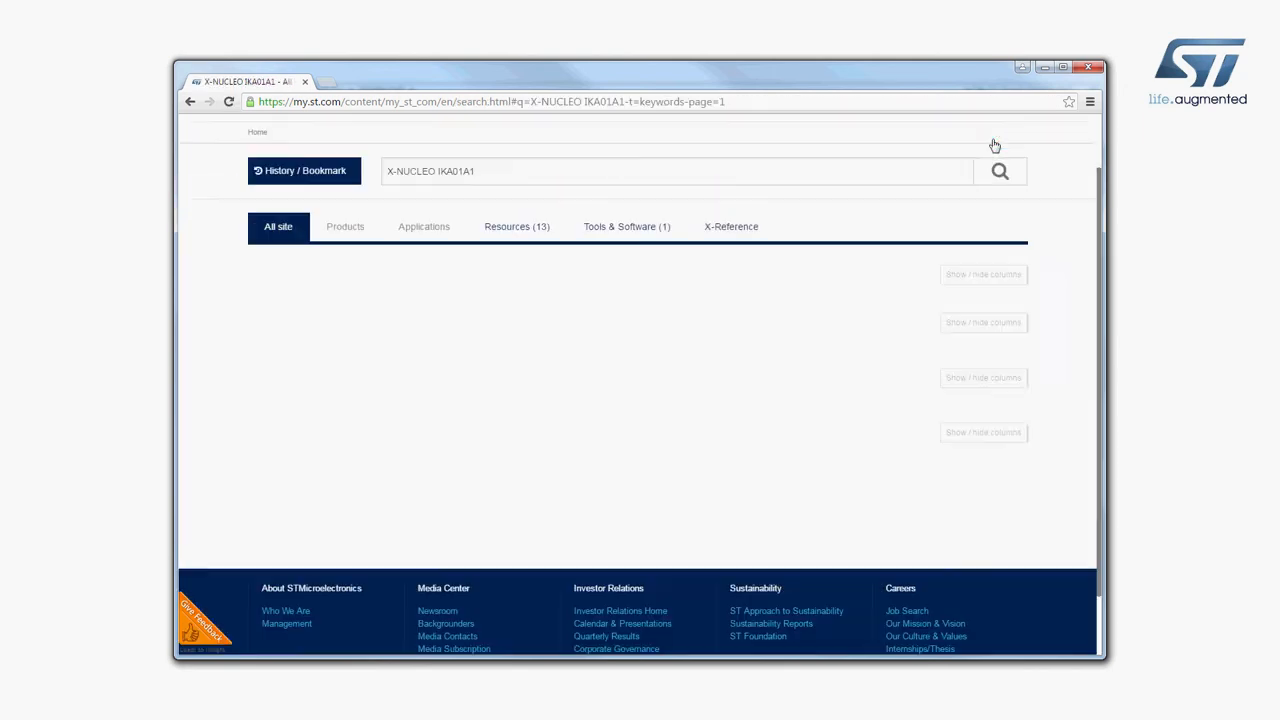
left_click(1000, 170)
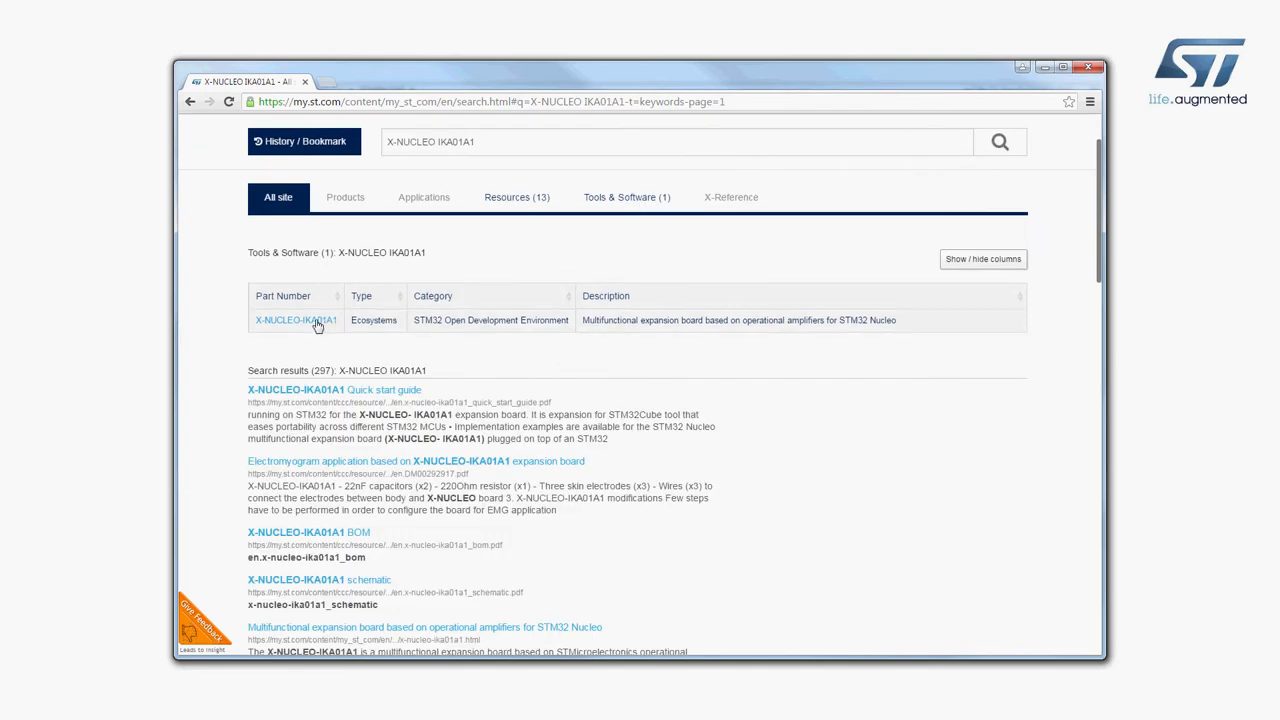
left_click(296, 320)
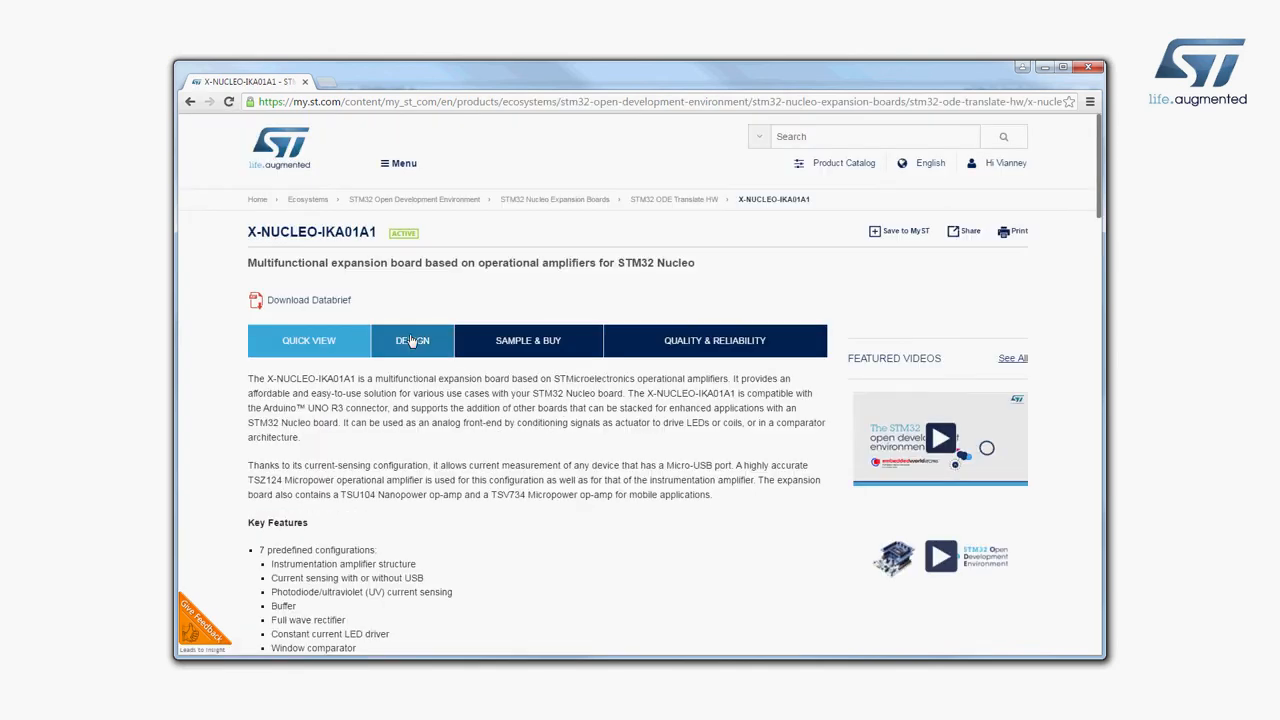
left_click(412, 340)
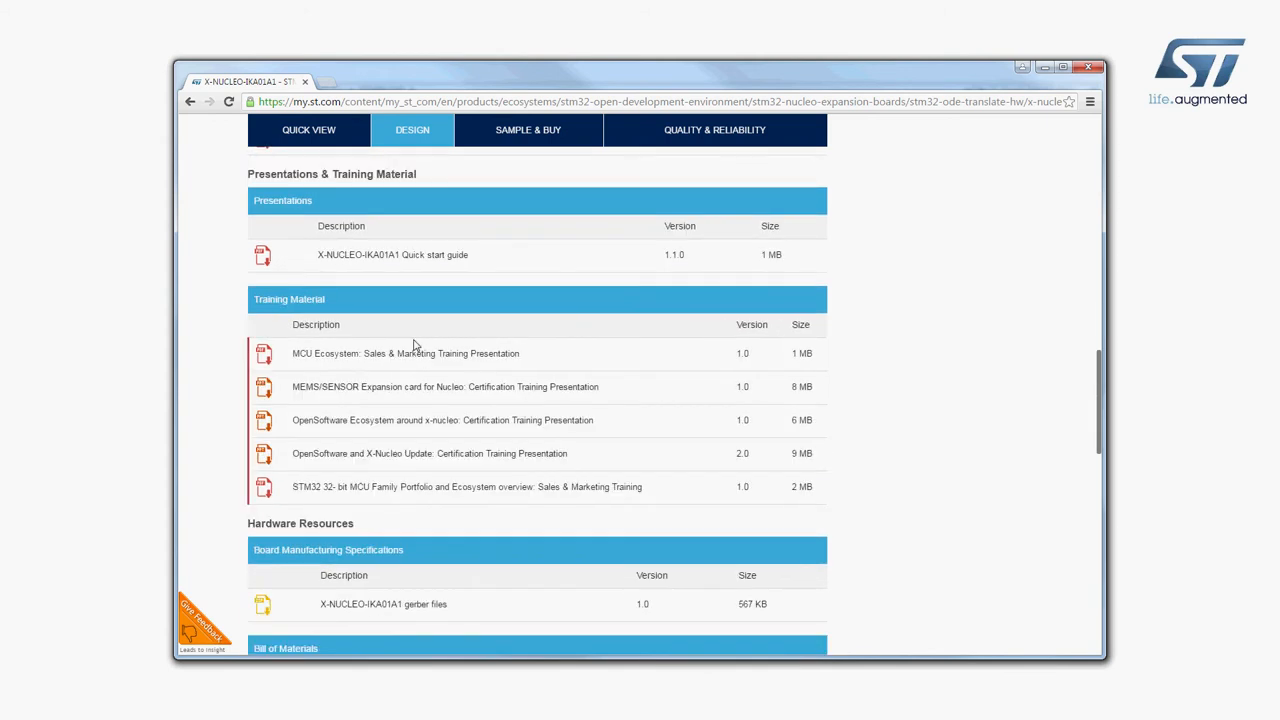
scroll("down", 3)
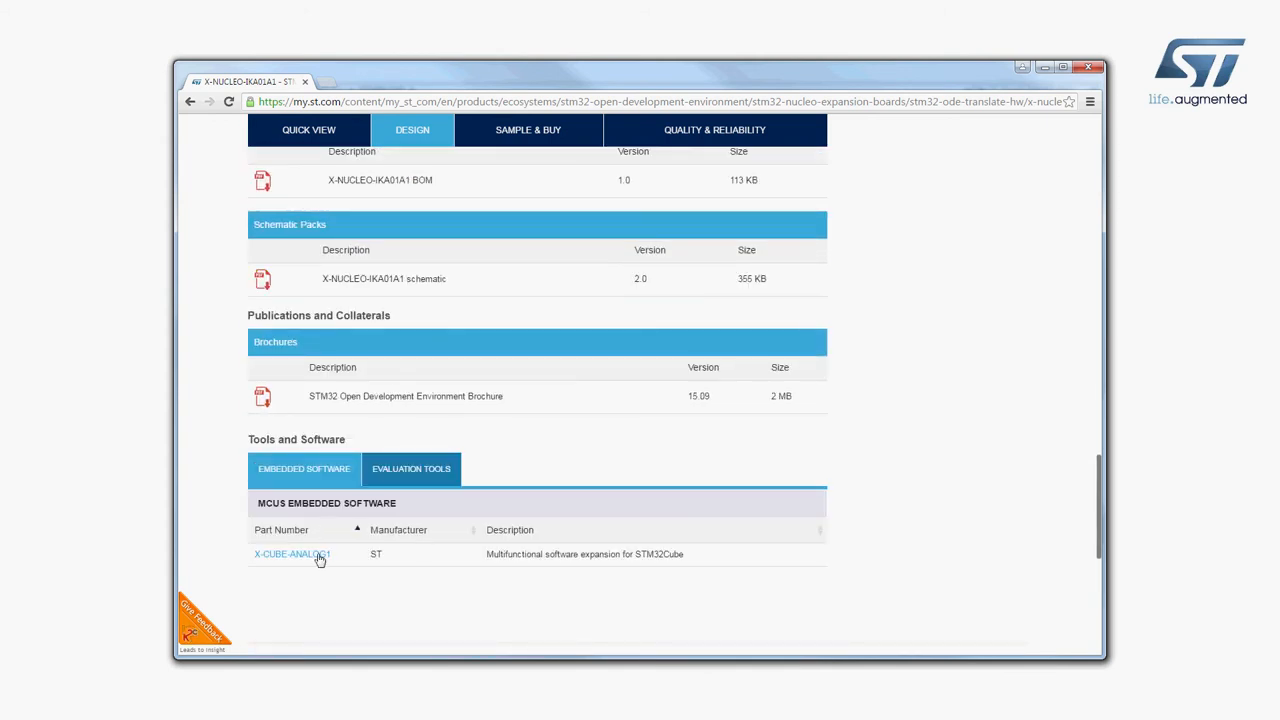
Get the X-CUBE-ANALOG1 package via Get Software and ACCEPT its License Agreement to download the zip.
left_click(292, 554)
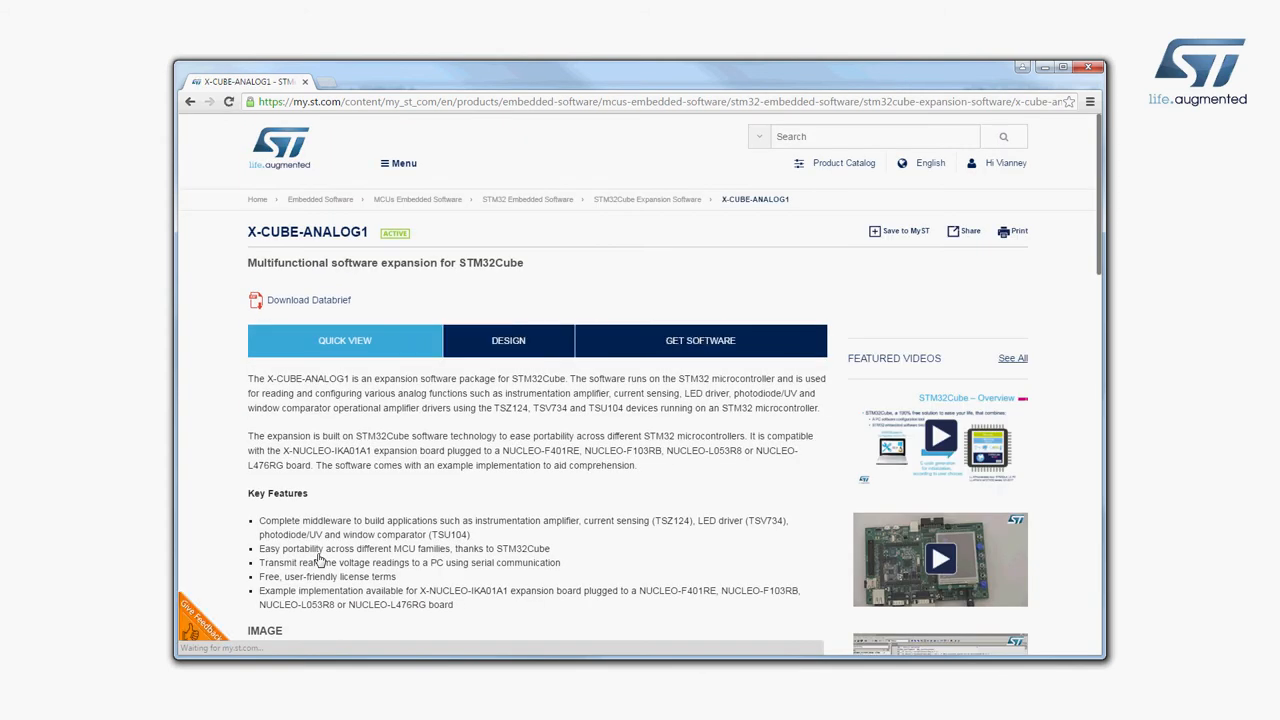
scroll("down", 3)
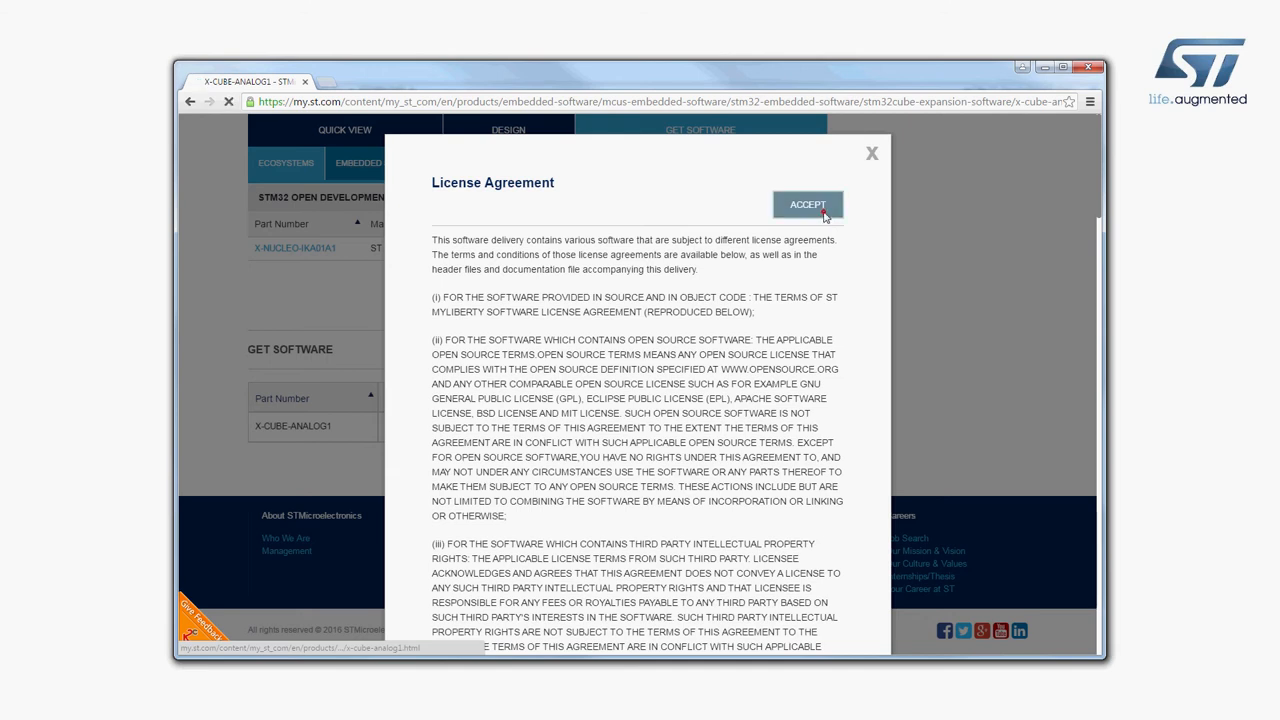
left_click(808, 204)
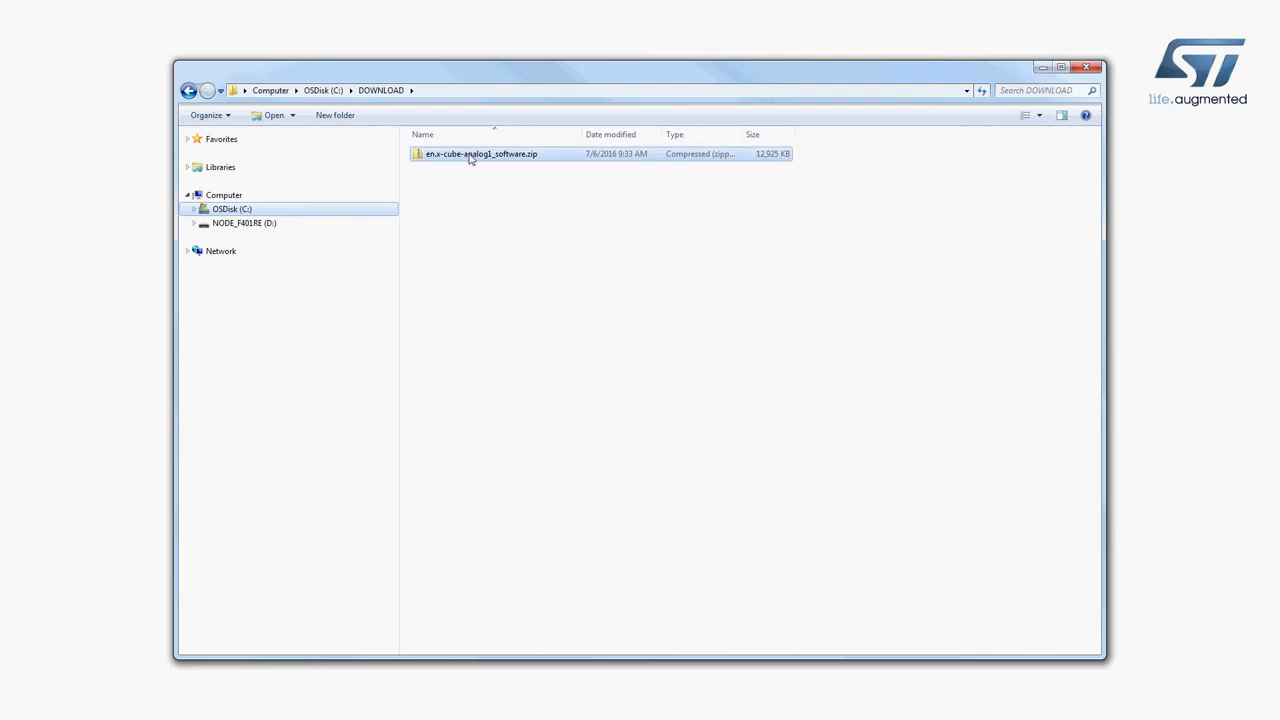
Inside the downloaded zip, navigate Projects > Multi > Examples > OpAmp > Binary to a Nucleo board's folder.
double_click(480, 152)
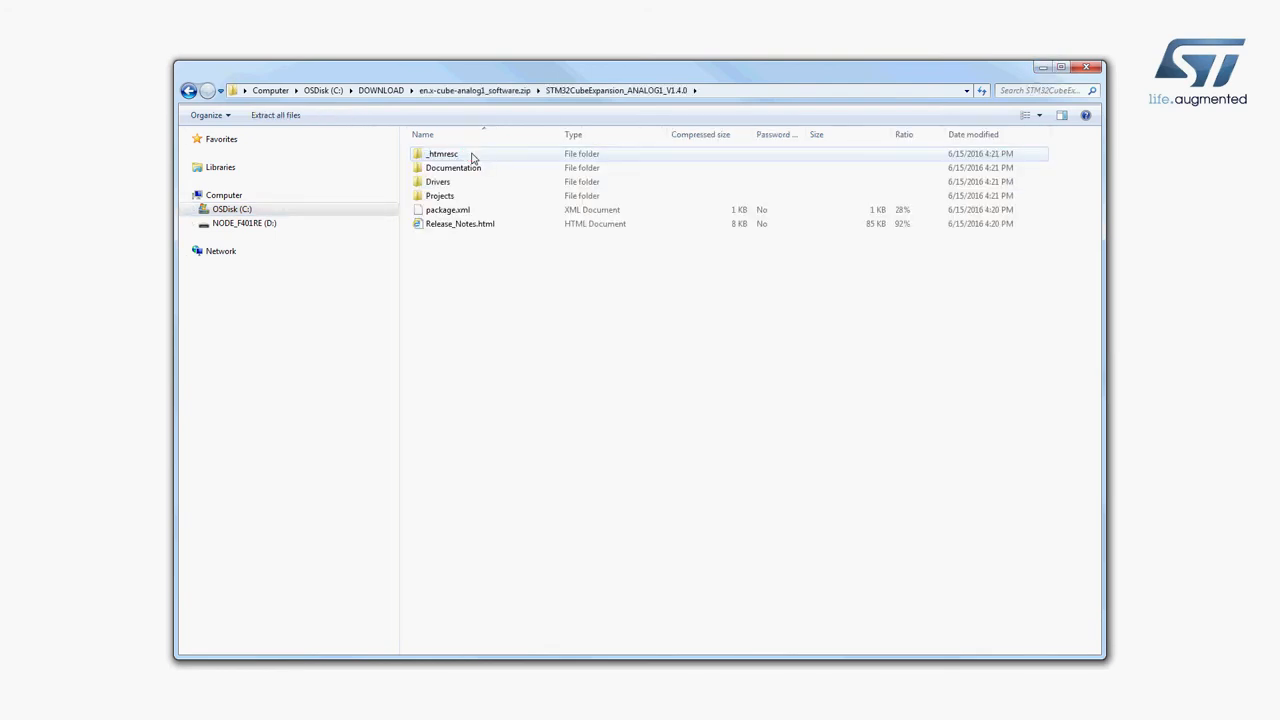
double_click(440, 196)
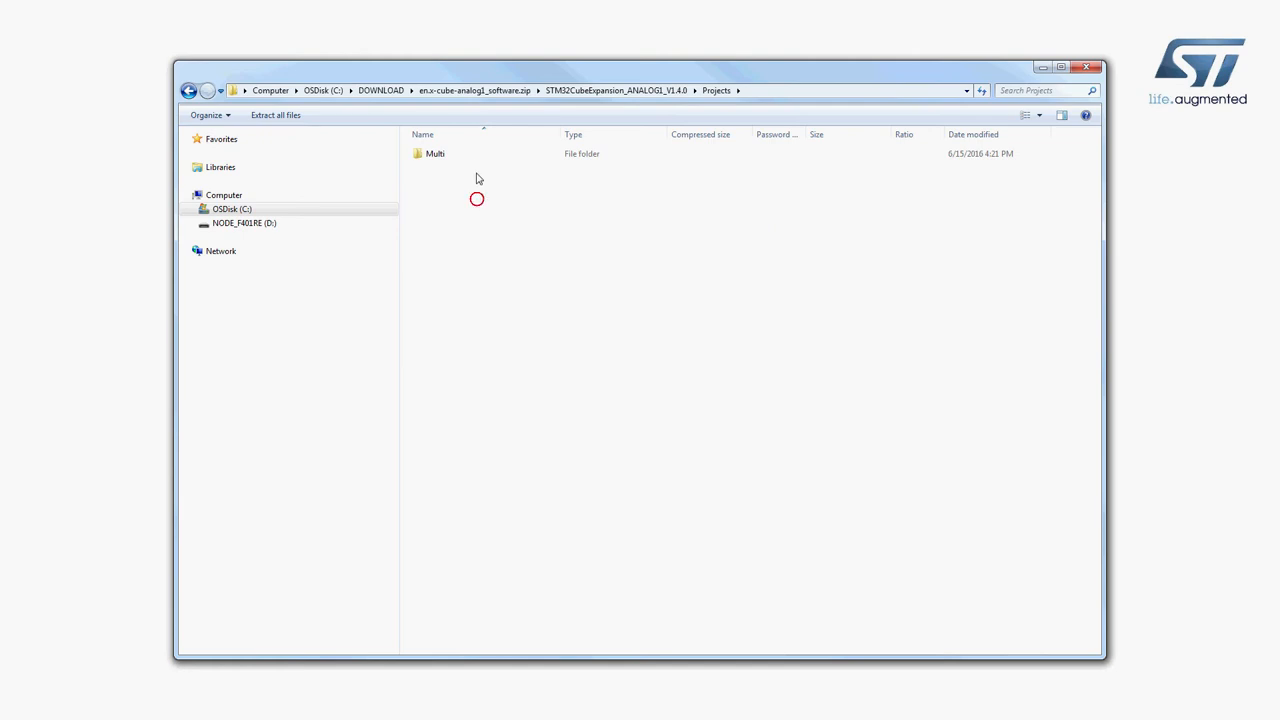
double_click(436, 152)
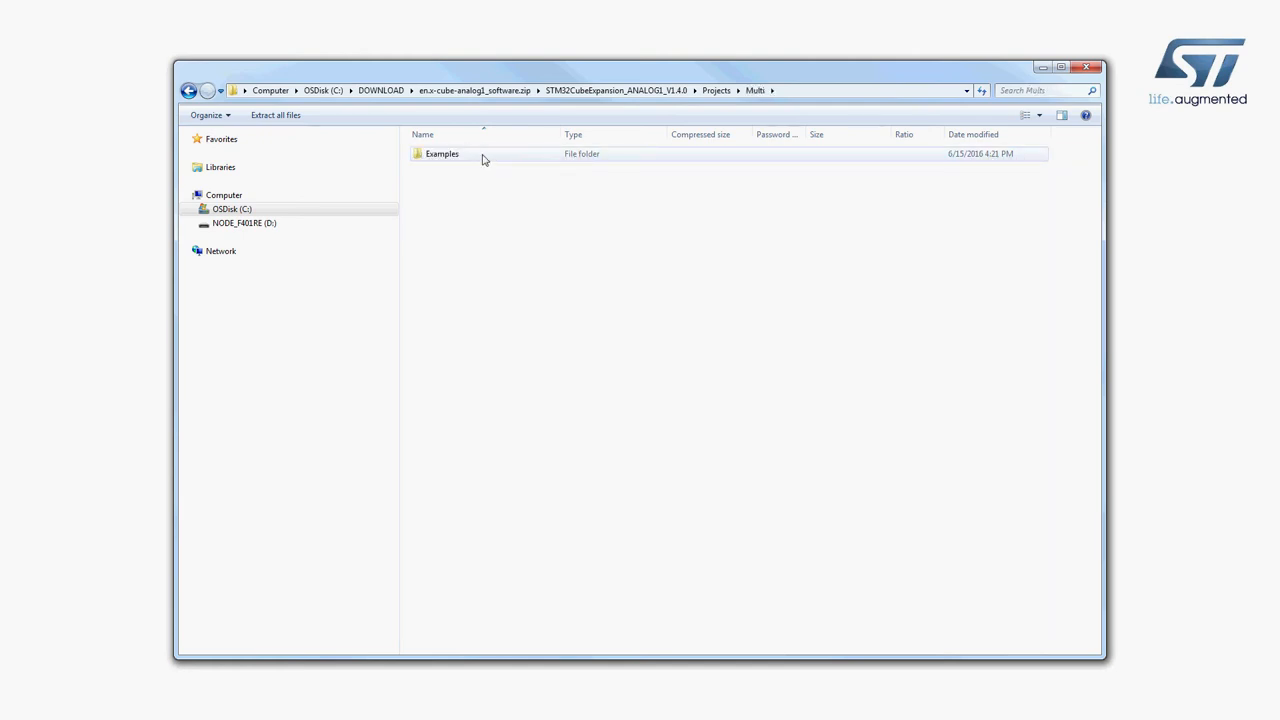
double_click(442, 152)
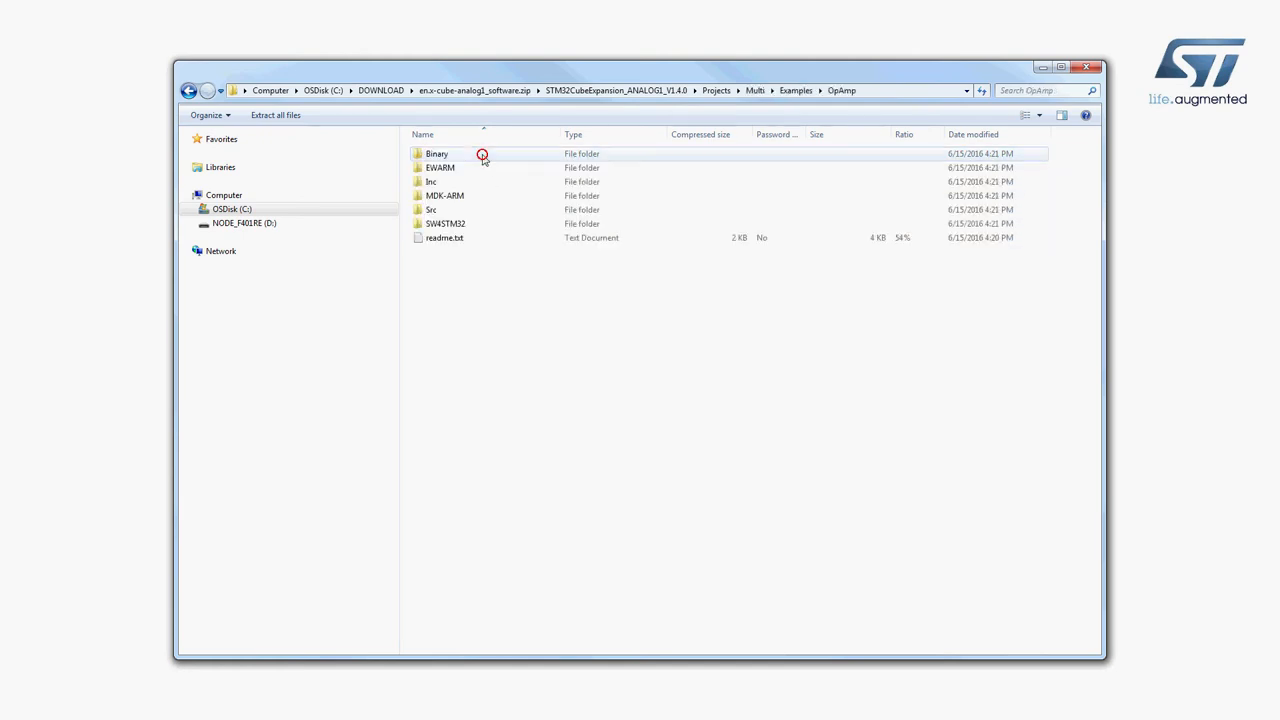
double_click(436, 152)
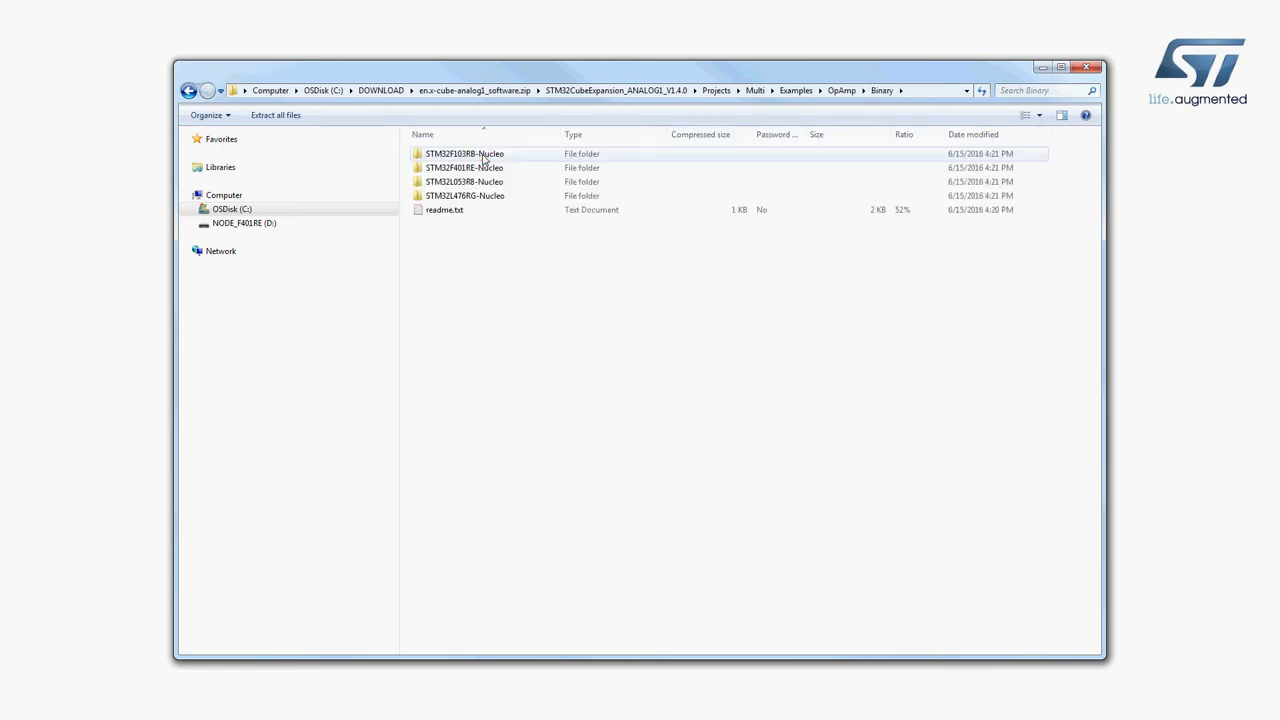
double_click(464, 168)
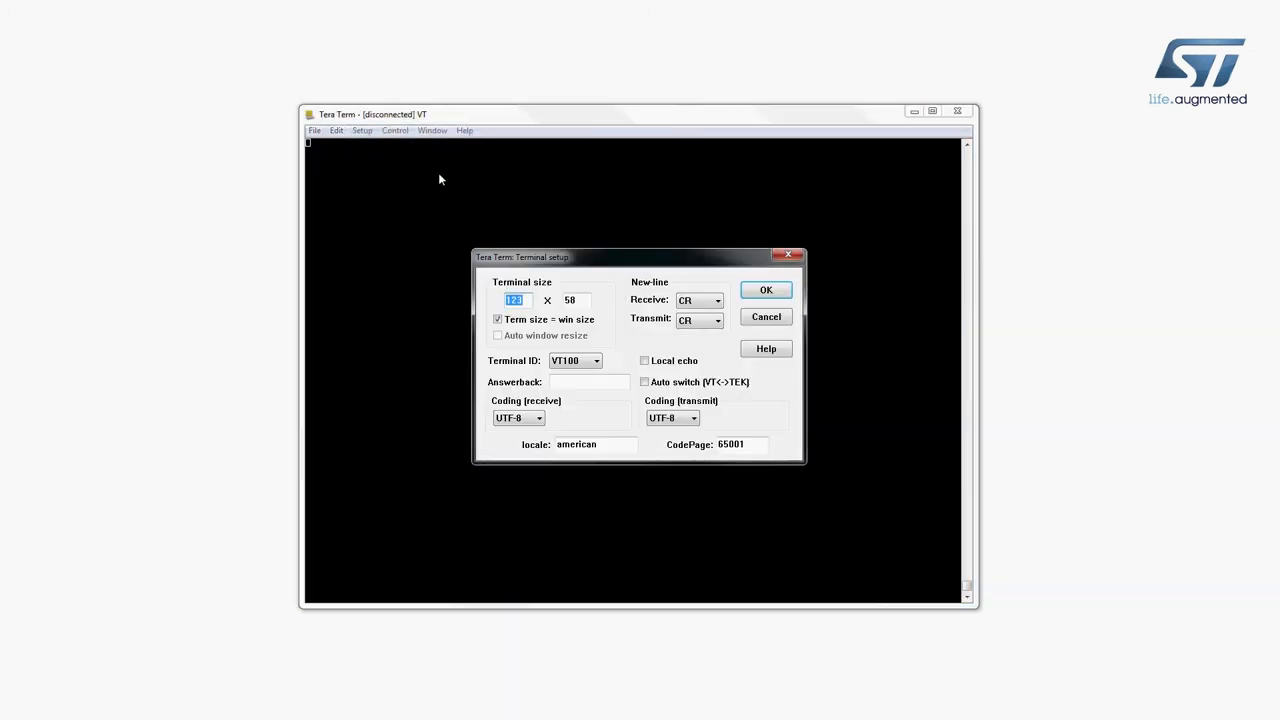
Confirm the Terminal setup, then configure the serial port to COM1 at 9600 baud and apply it.
left_click(716, 300)
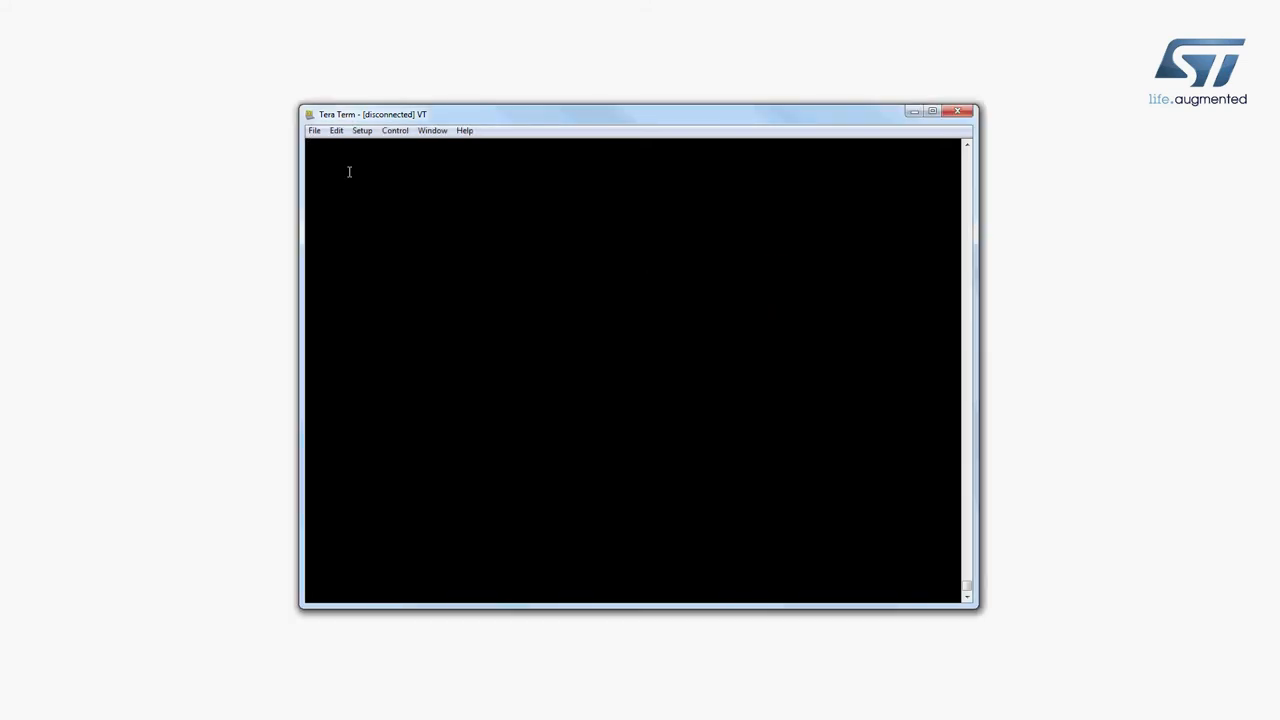
left_click(668, 306)
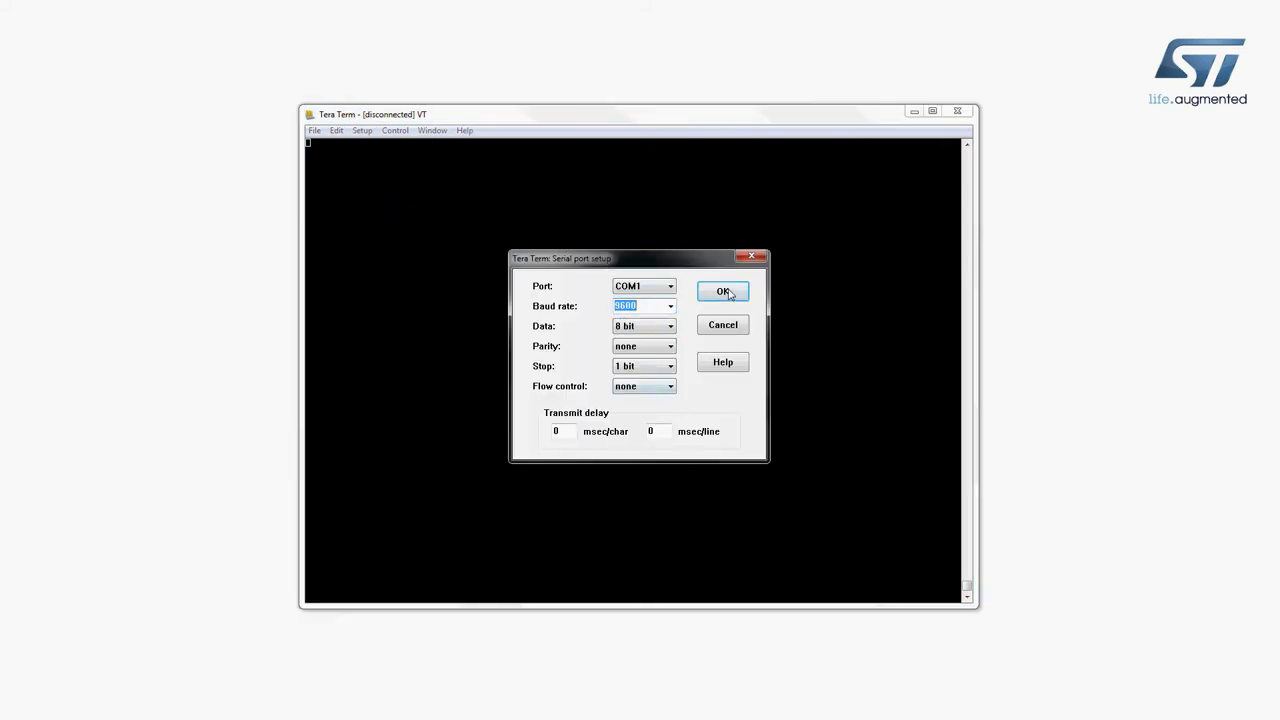
left_click(722, 292)
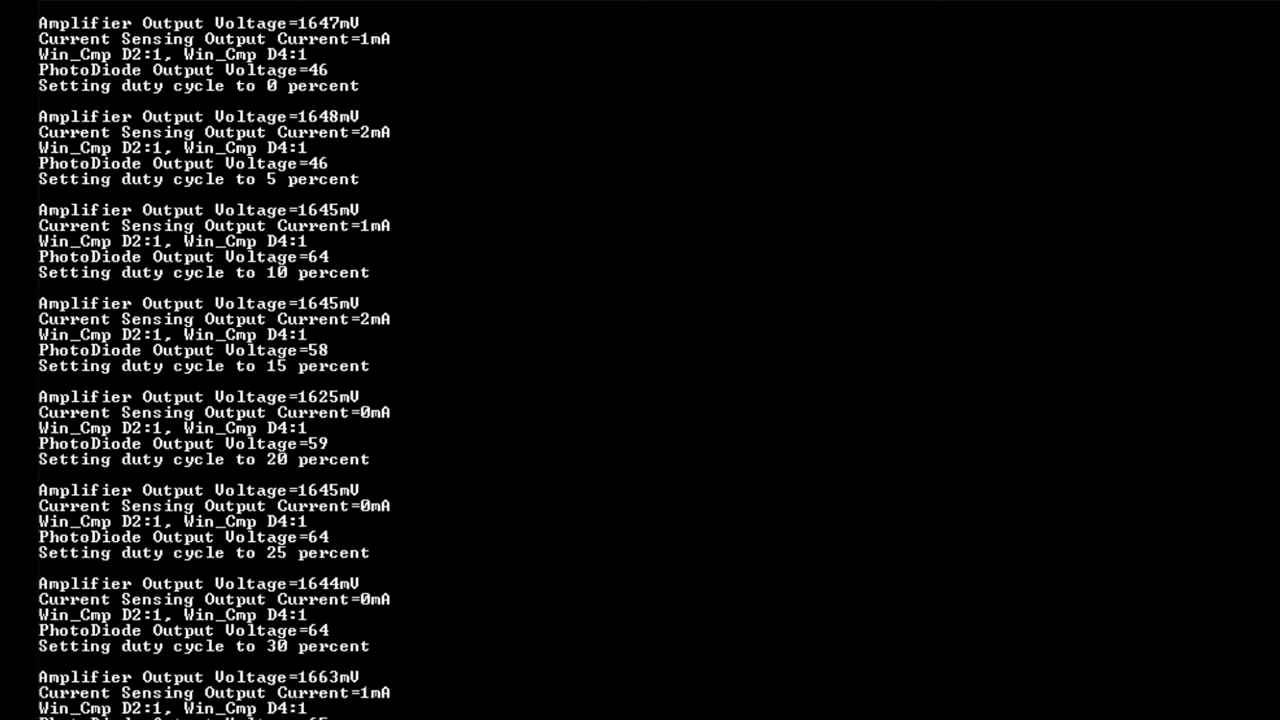
Scroll through the streaming sensor output as the duty cycle steps up to 35 percent.
scroll("down", 3)
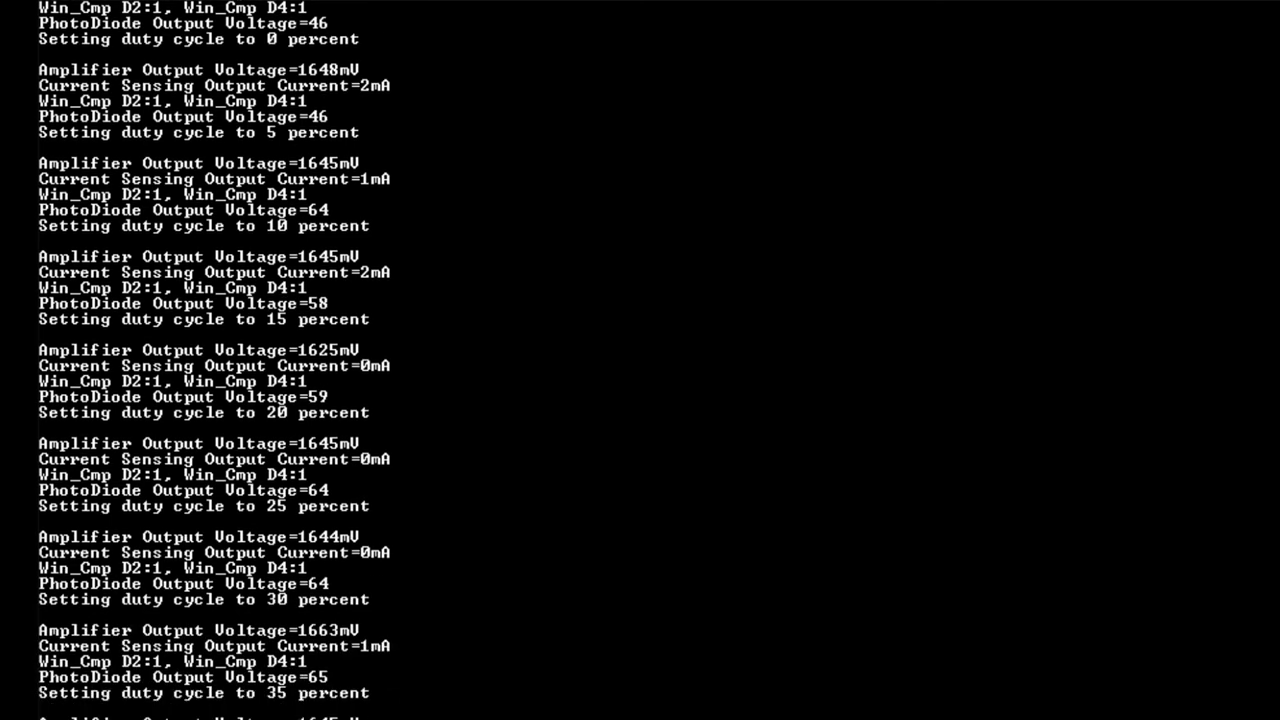